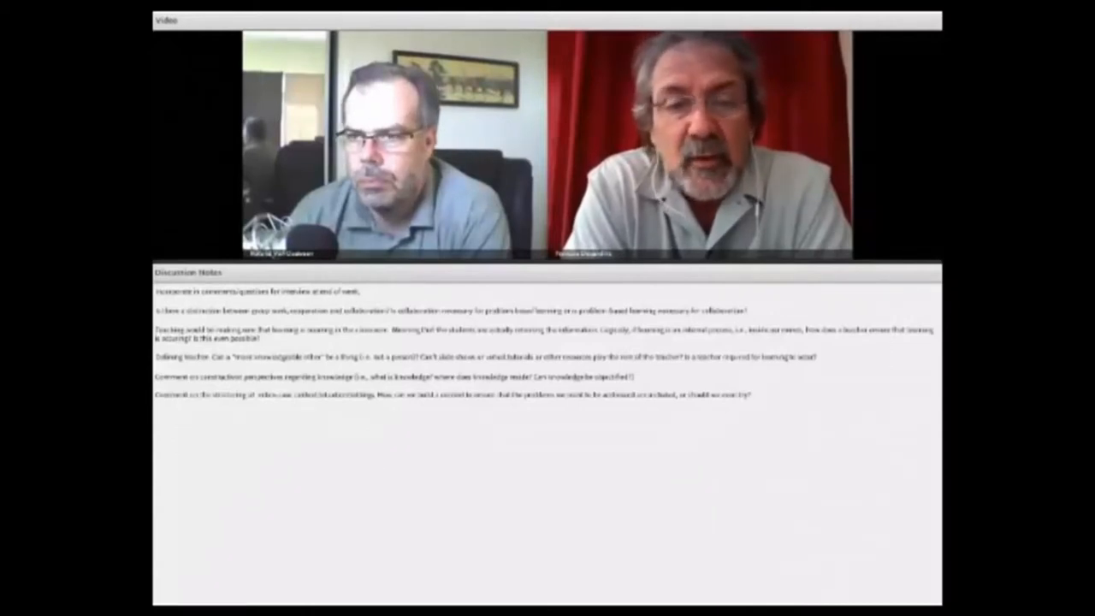
- Bring up the Tools list toward Track Synchronization over the playing conference recording
left_click(179, 39)
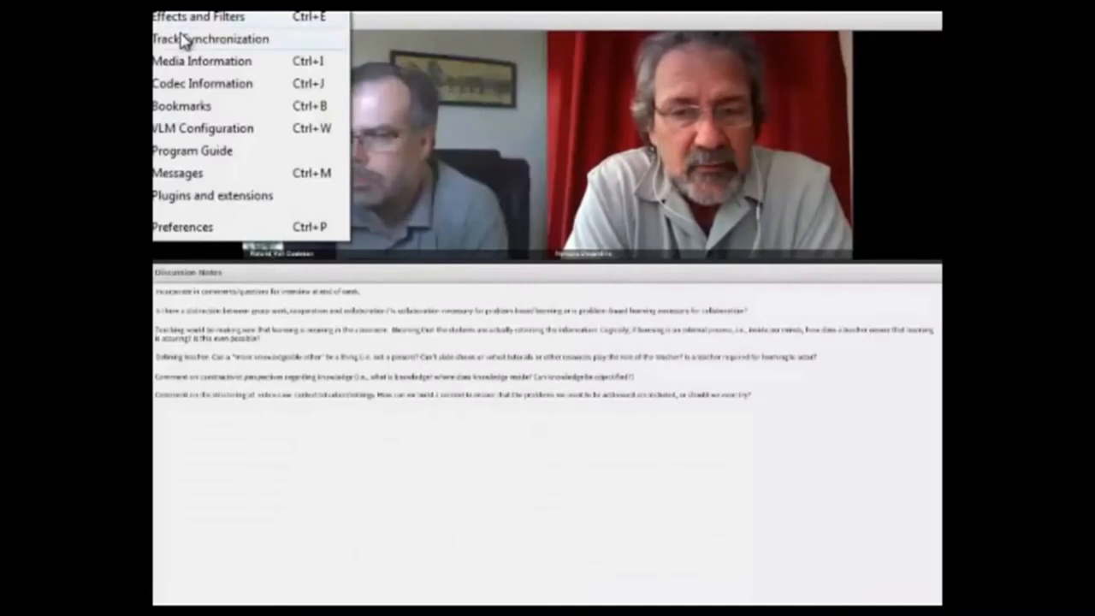